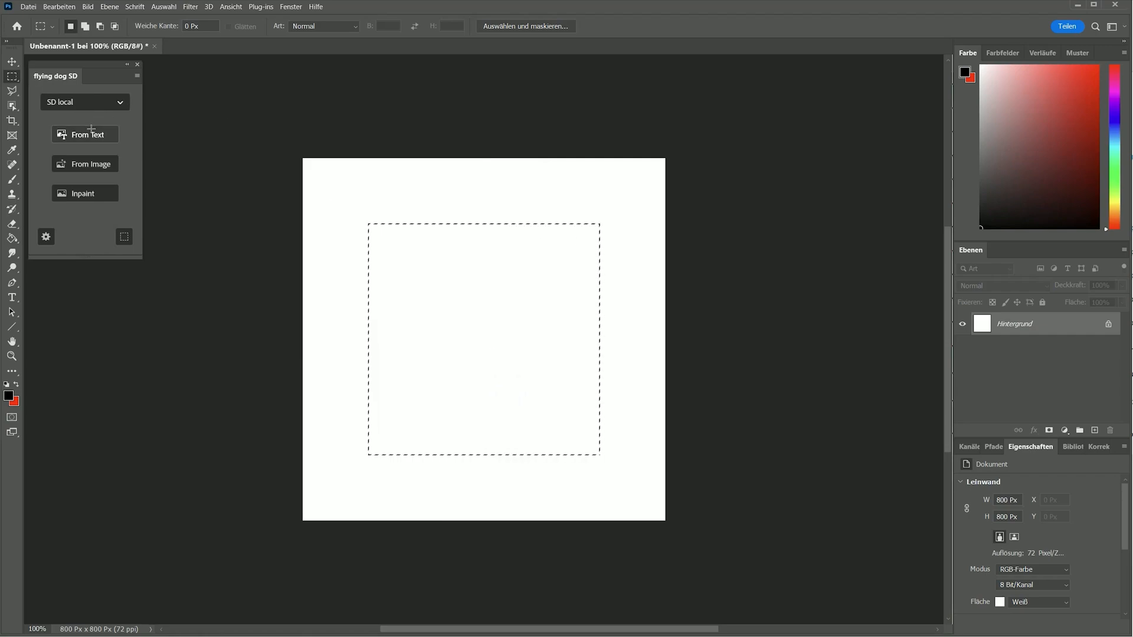
- Enter the prompt 'a kitchen' and apply the Isometric modifier preset (tiny cute, soft lighting, soft colors)
{"action": "left_click", "coordinate": [85, 134]}
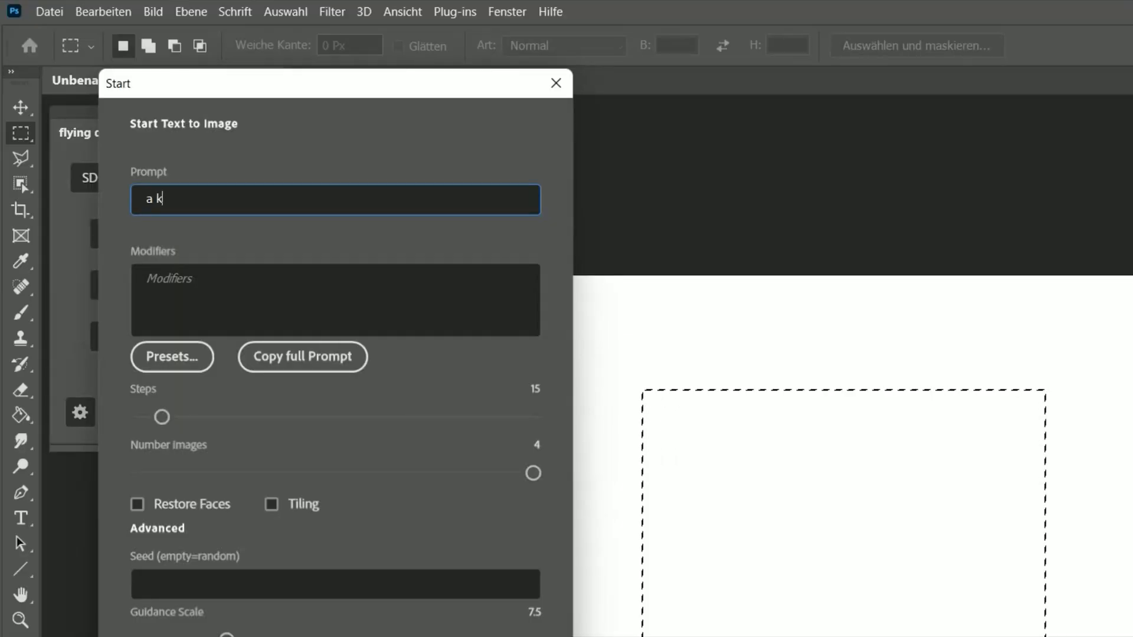
{"action": "type", "text": "itchen"}
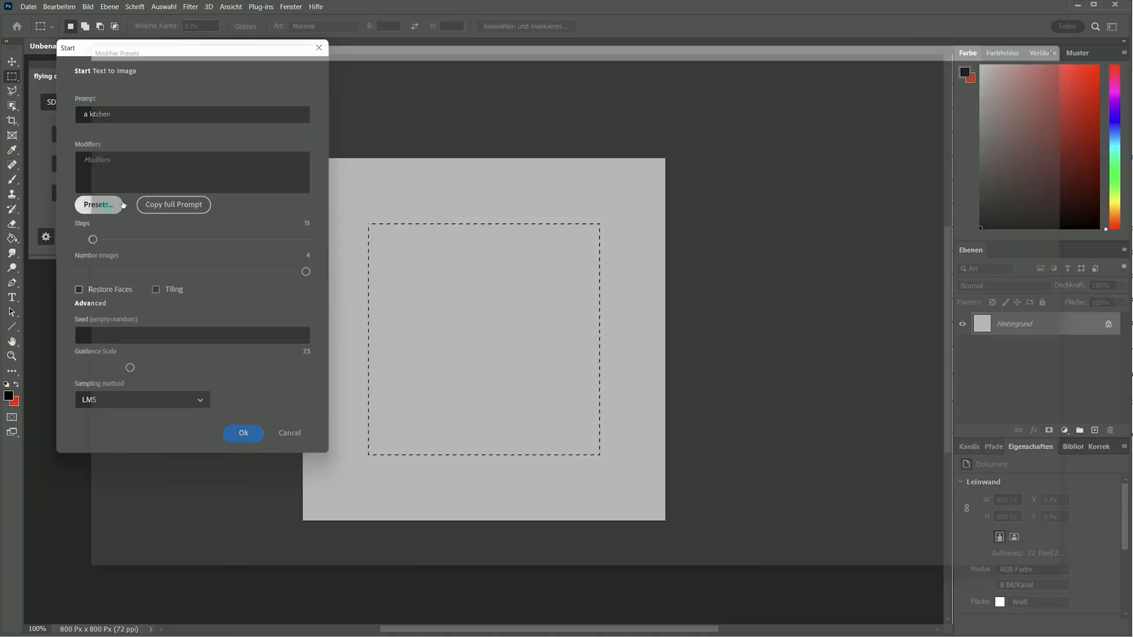
{"action": "left_click", "coordinate": [98, 204]}
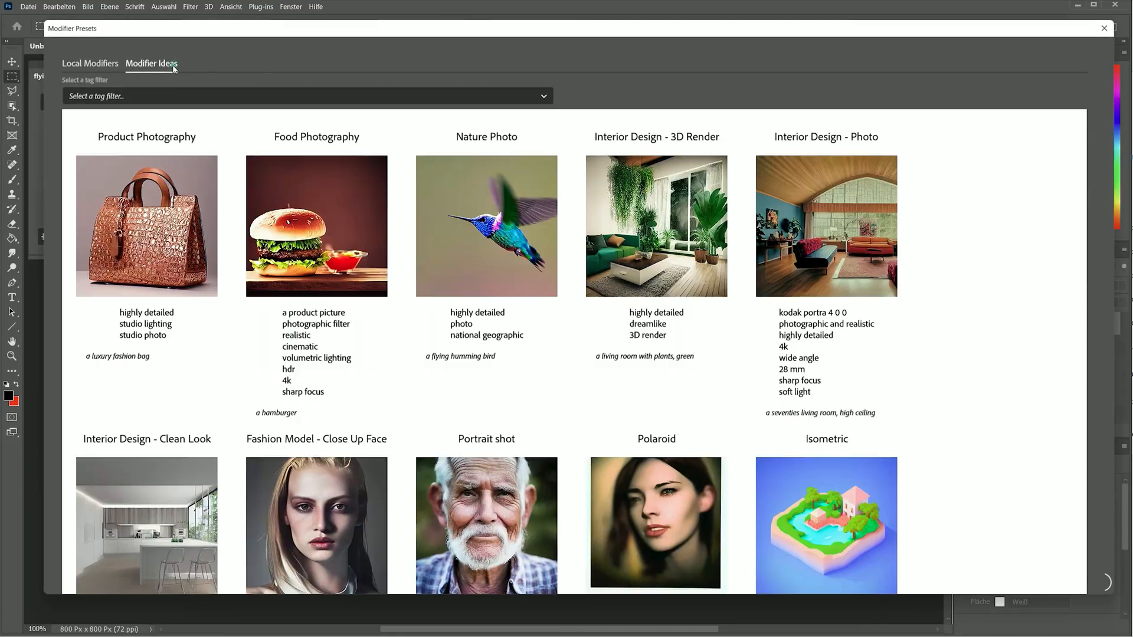
{"action": "left_click", "coordinate": [303, 95]}
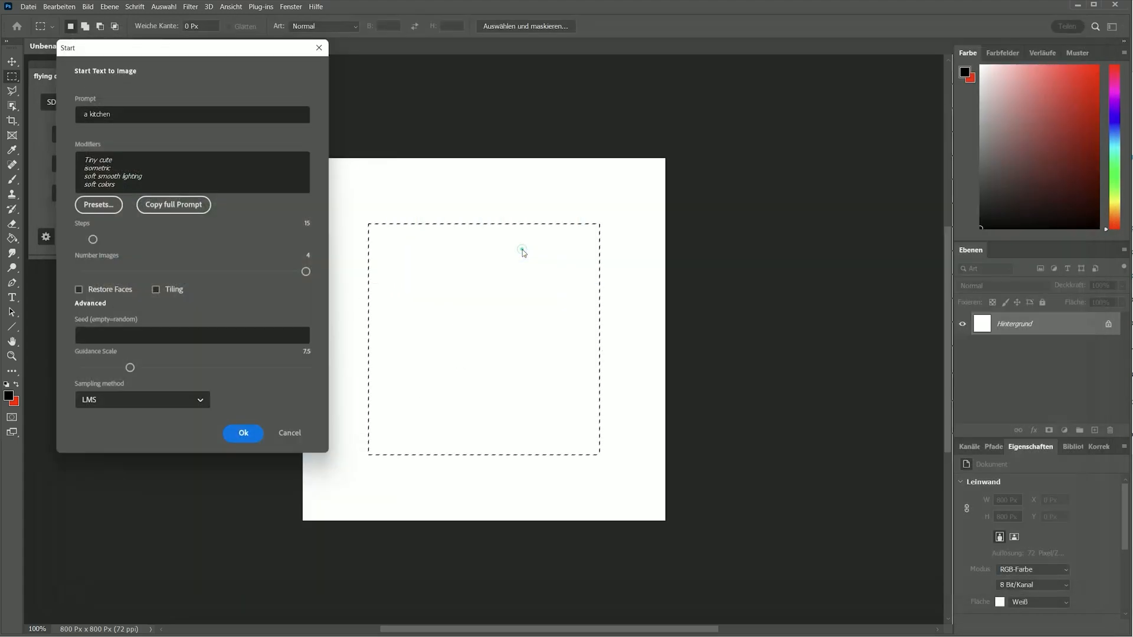
- Generate kitchen images, regenerate a new batch, and pick the kitchen with the round island
{"action": "left_click", "coordinate": [243, 433]}
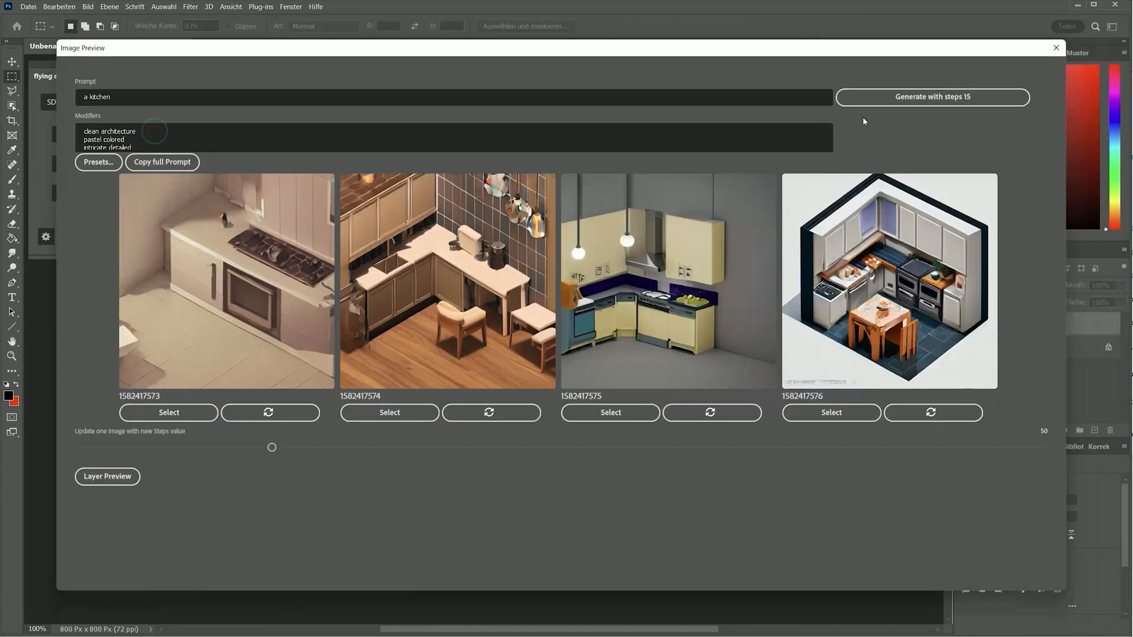
{"action": "left_click", "coordinate": [268, 413]}
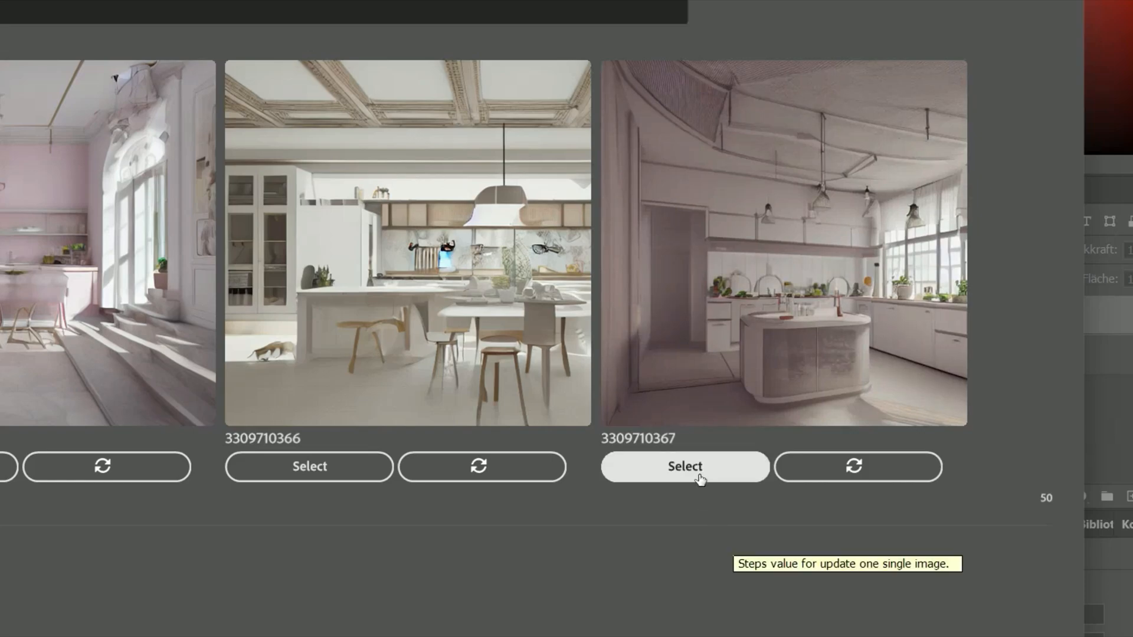
{"action": "left_click", "coordinate": [683, 467]}
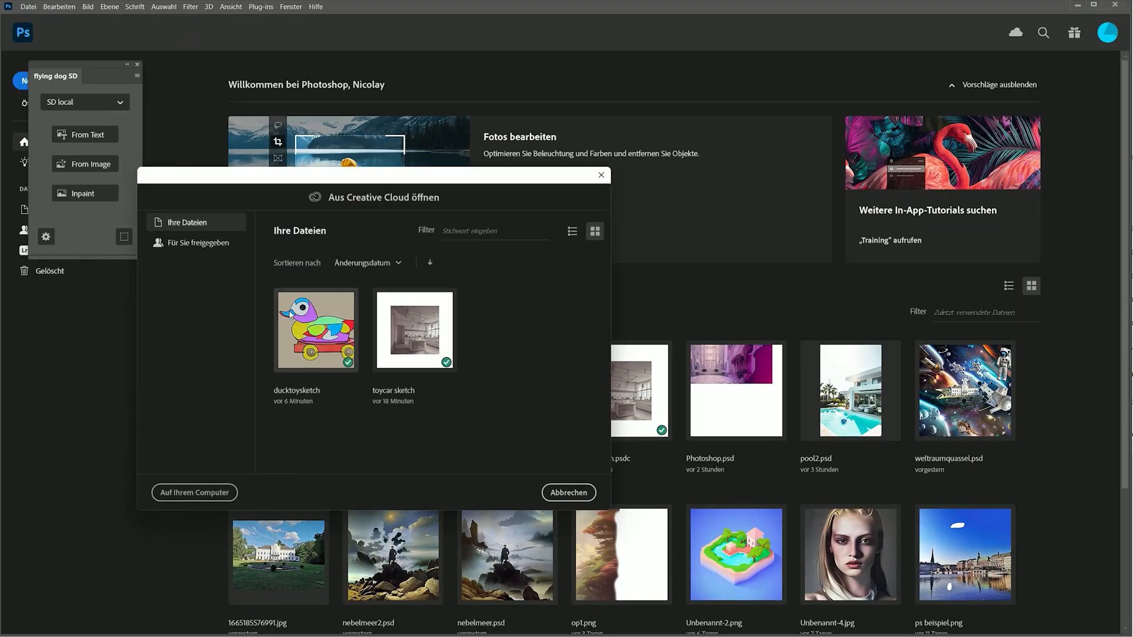
- Run the duck toy sketch through image-to-image with product photography modifiers to get four toy duck variations
{"action": "double_click", "coordinate": [316, 329]}
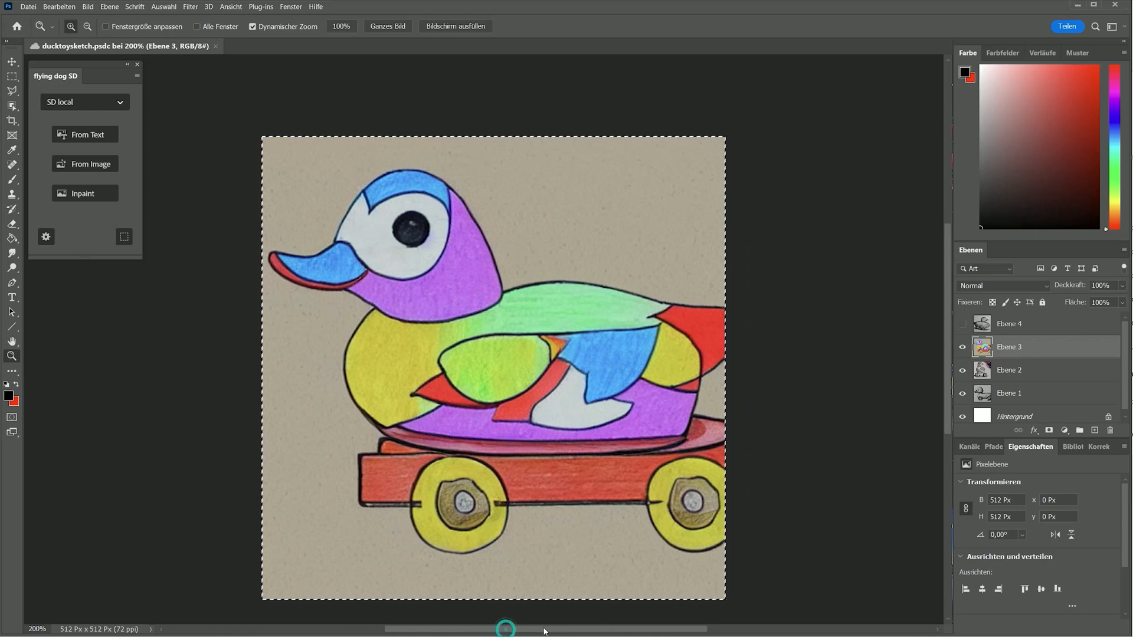
{"action": "left_click", "coordinate": [85, 164]}
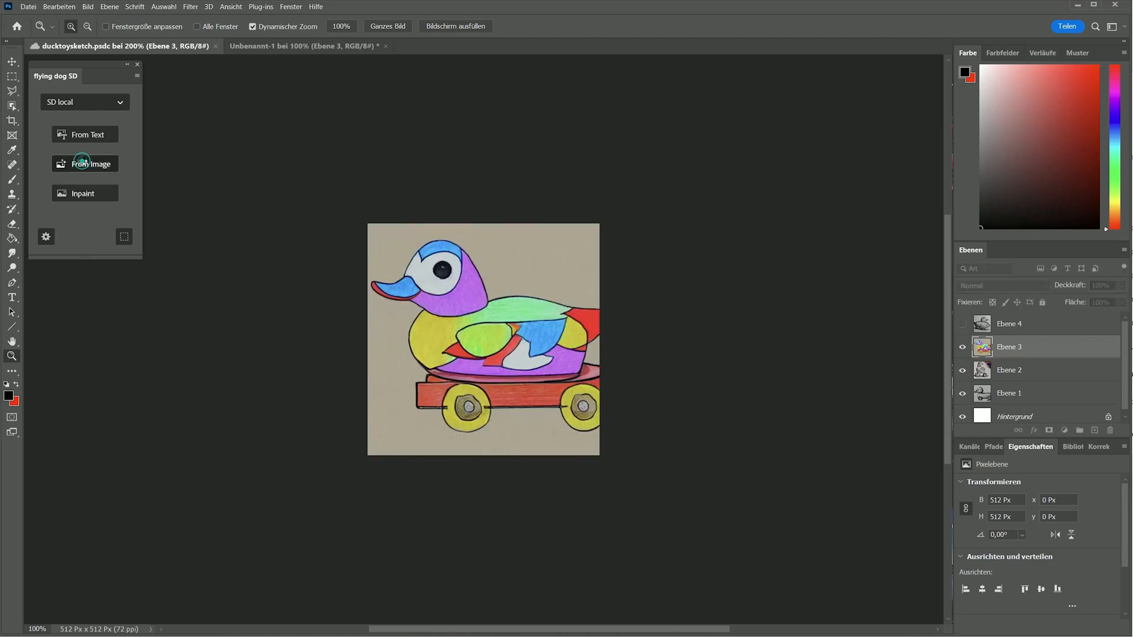
{"action": "left_click", "coordinate": [91, 163]}
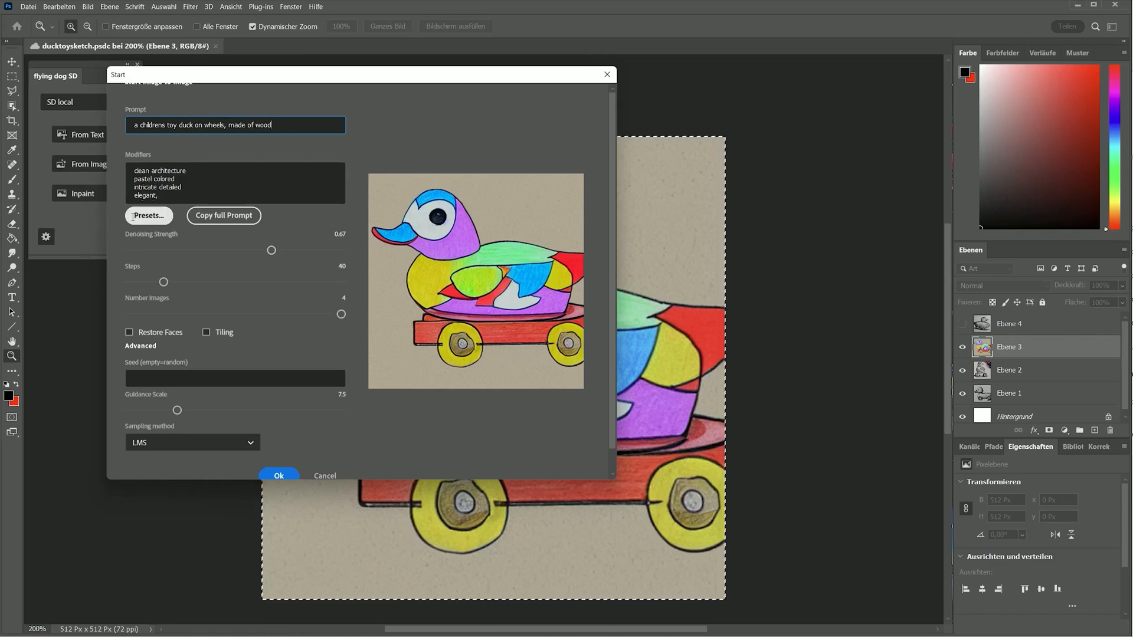
{"action": "left_click", "coordinate": [149, 214]}
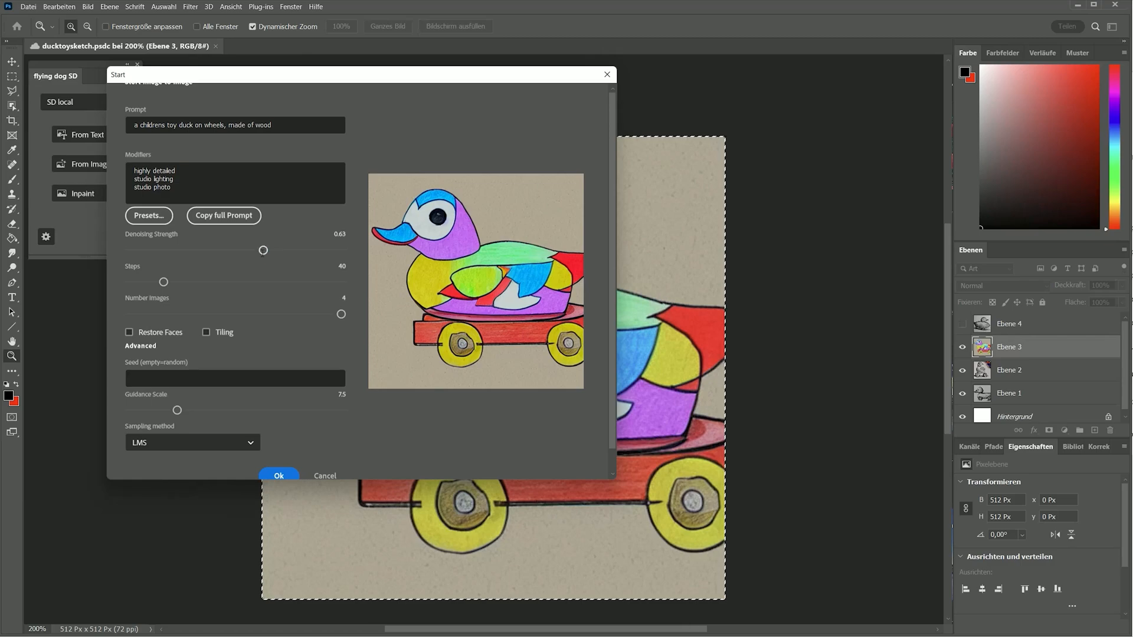
{"action": "left_click", "coordinate": [279, 476]}
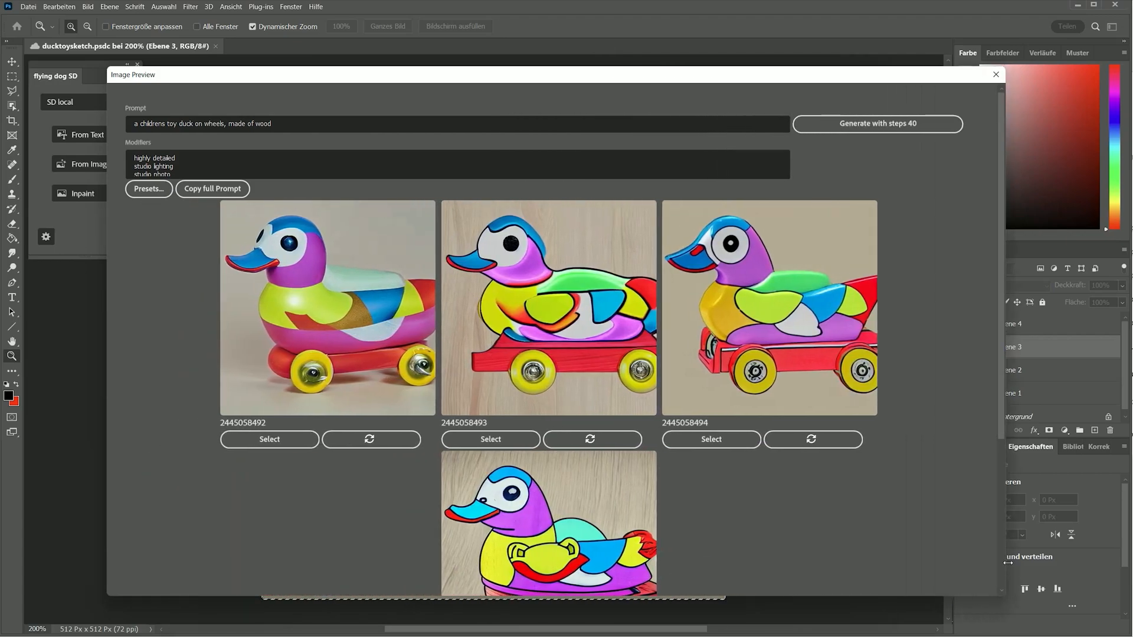
- Keep the glossy photoreal toy duck as a new layer and toggle it to compare with the sketch
{"action": "left_click", "coordinate": [269, 439]}
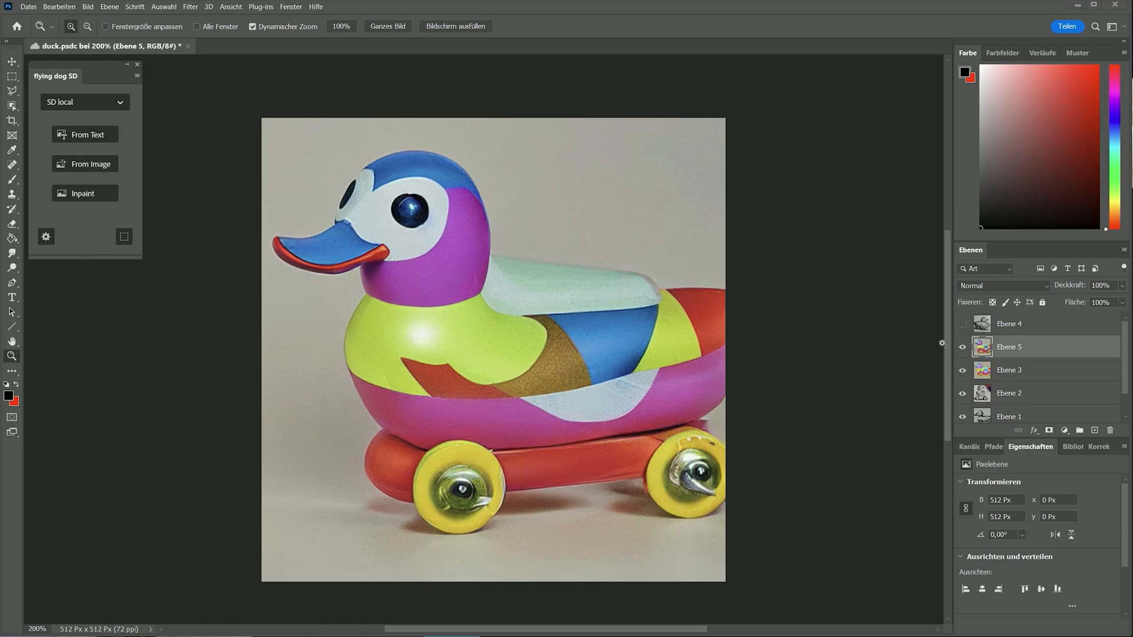
{"action": "left_click", "coordinate": [962, 349]}
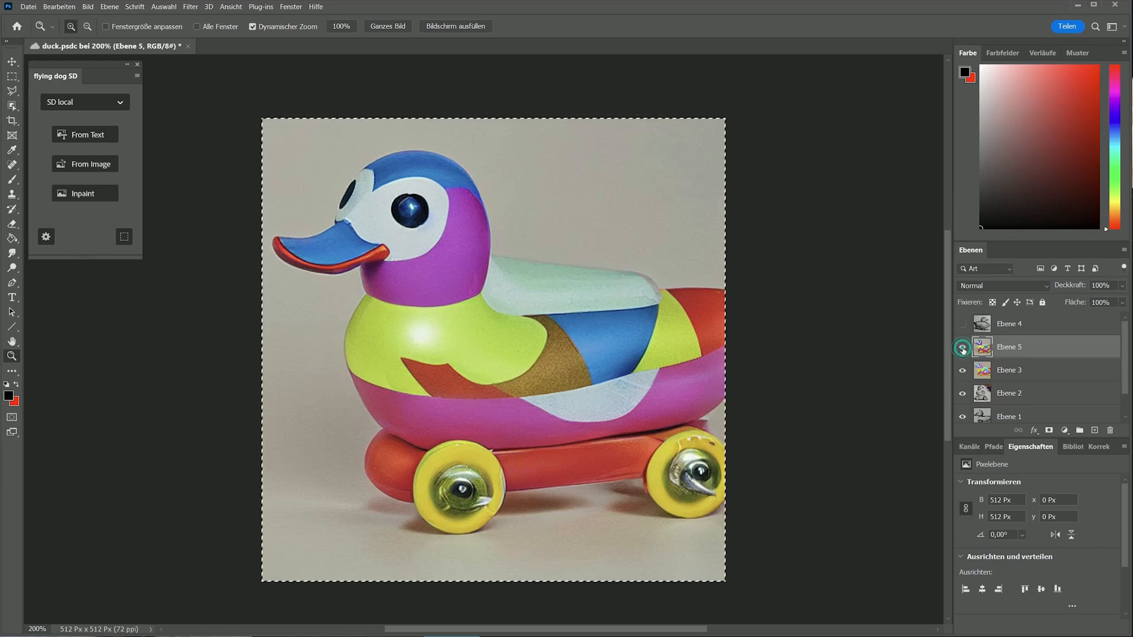
{"action": "left_click", "coordinate": [962, 347]}
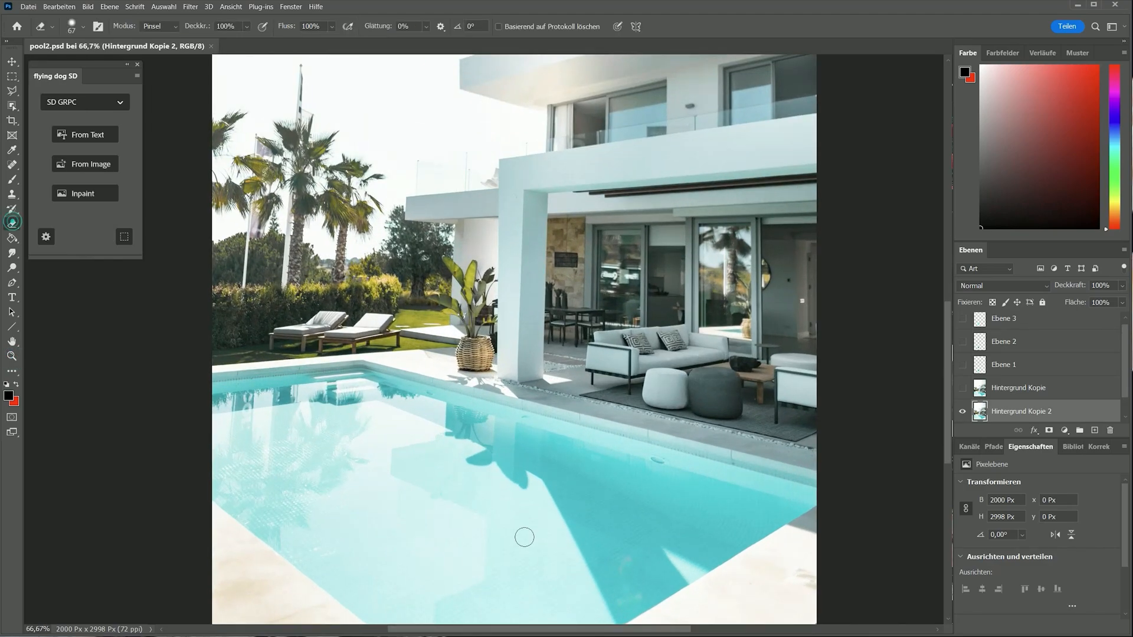
- Erase a pool patch, inpaint 'nice water monster', and preview both monster candidates on the canvas
{"action": "left_click", "coordinate": [481, 482]}
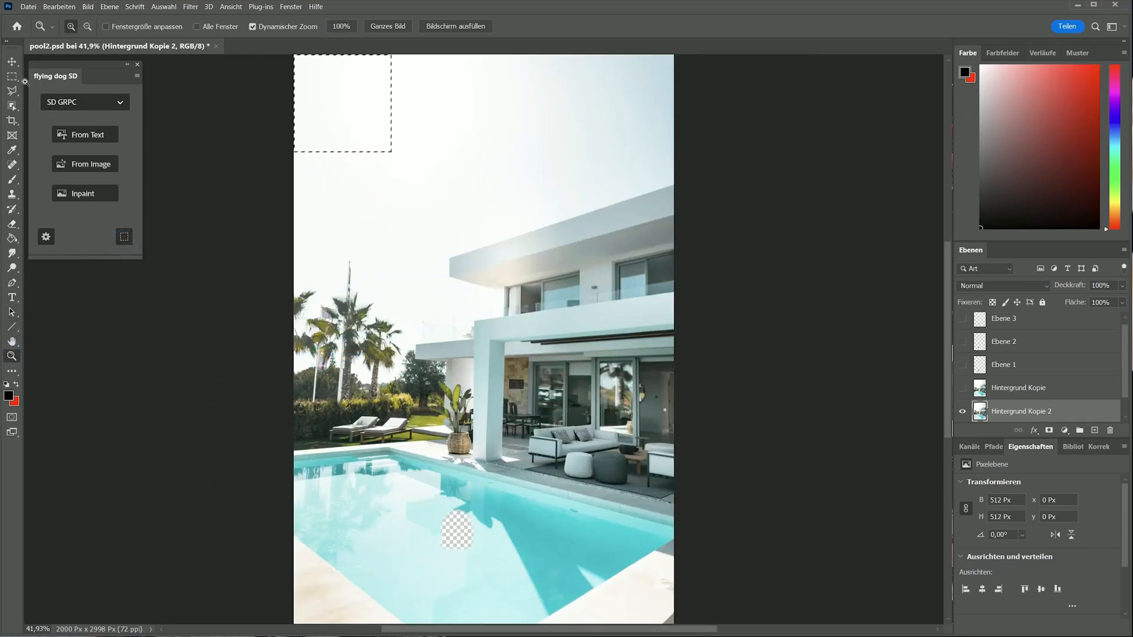
{"action": "left_click", "coordinate": [84, 192]}
{"action": "type", "text": "a"}
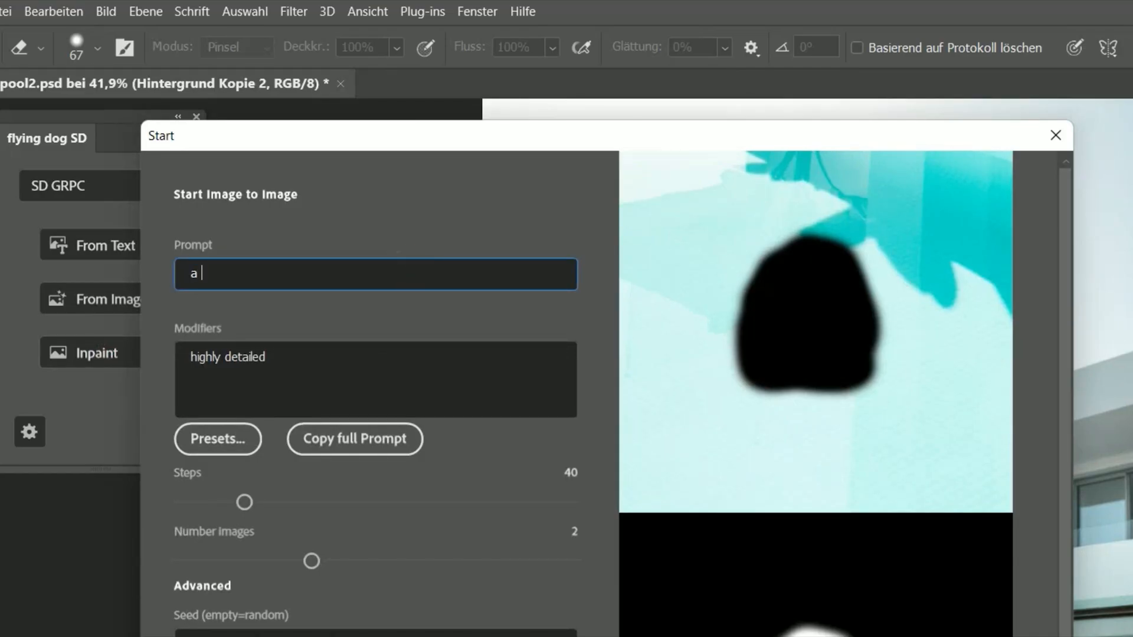
{"action": "type", "text": "nice water monster"}
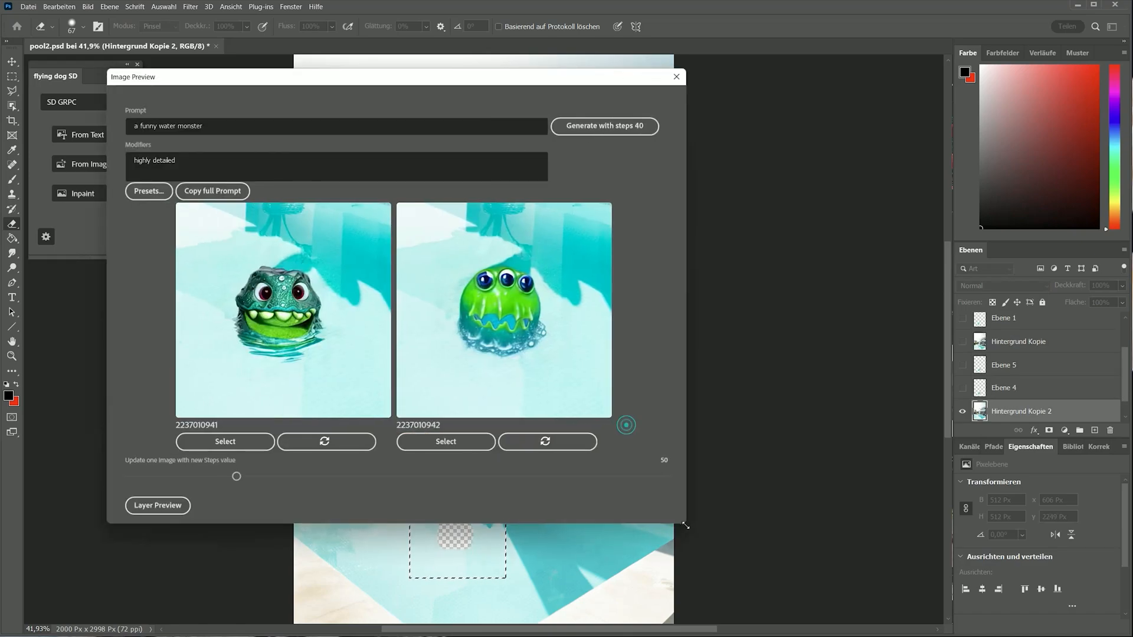
{"action": "left_click", "coordinate": [445, 441]}
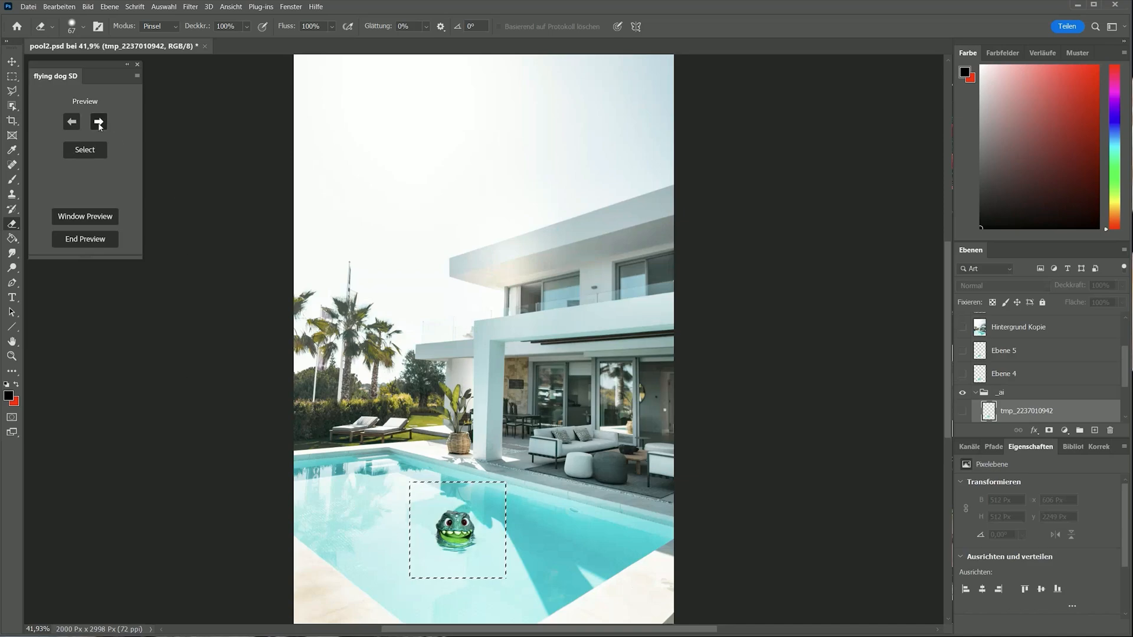
{"action": "left_click", "coordinate": [85, 150]}
{"action": "type", "text": "a g"}
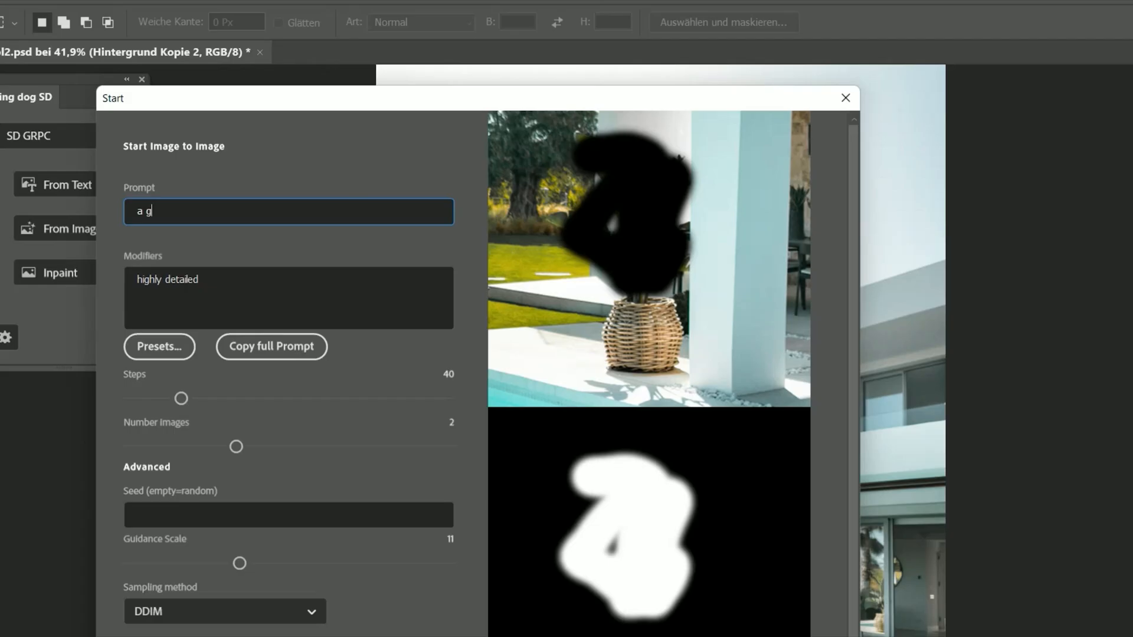
- Inpaint 'a green plant' into the empty pot, then close the pool document
{"action": "type", "text": "reen plant"}
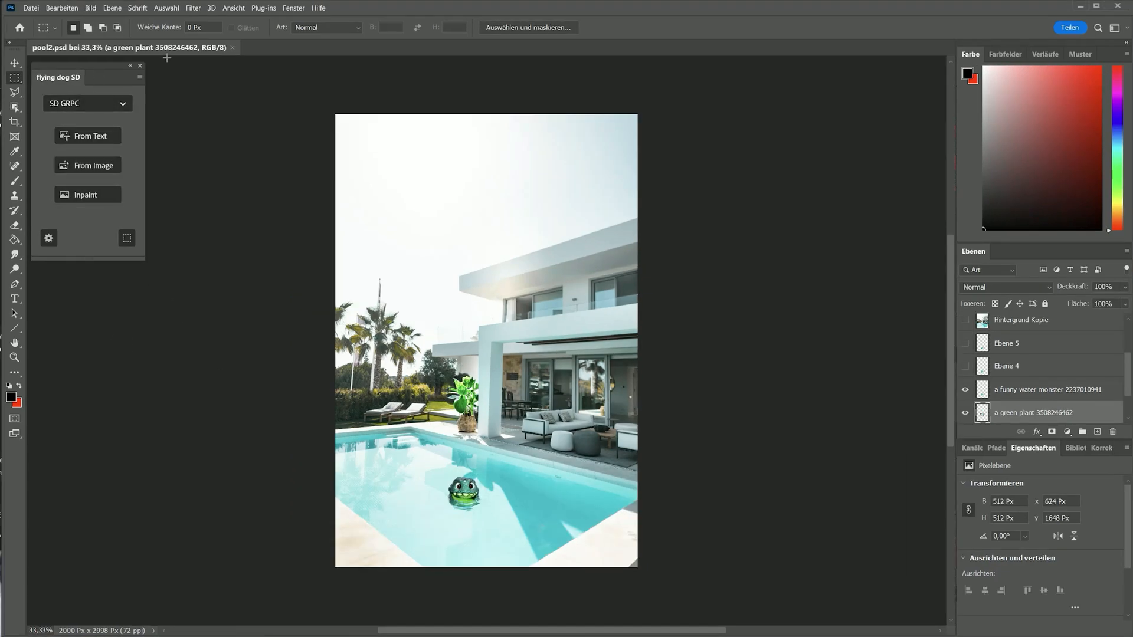
{"action": "left_click", "coordinate": [232, 47]}
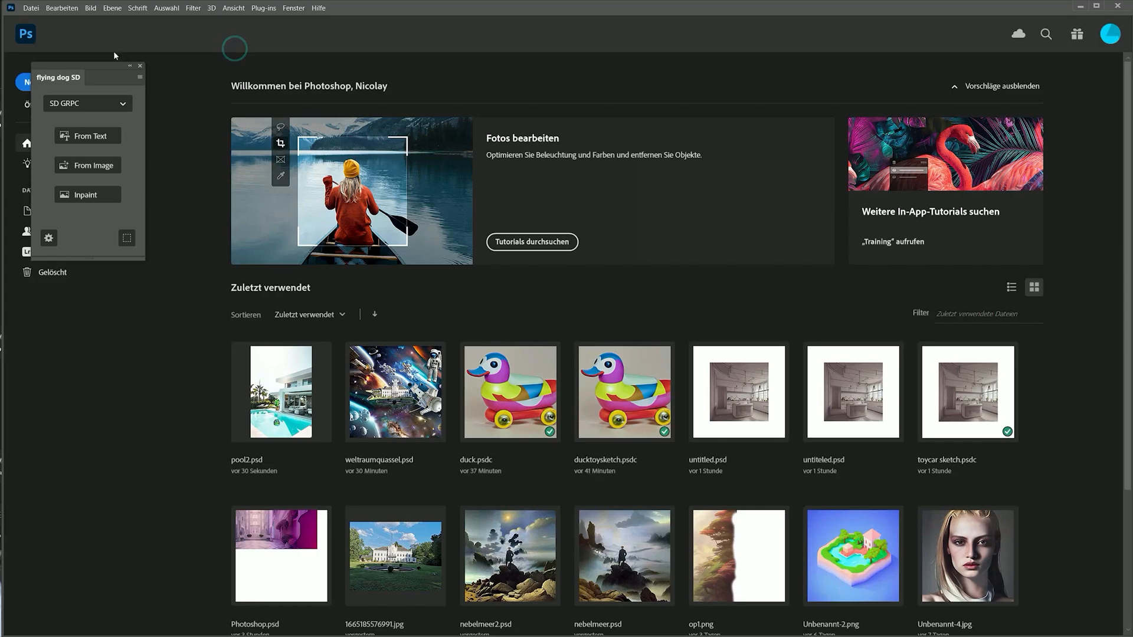
- Create a blank 1500 × 512 px document and type 'a carribean island, view to the sea' as the prompt
{"action": "left_click", "coordinate": [31, 8]}
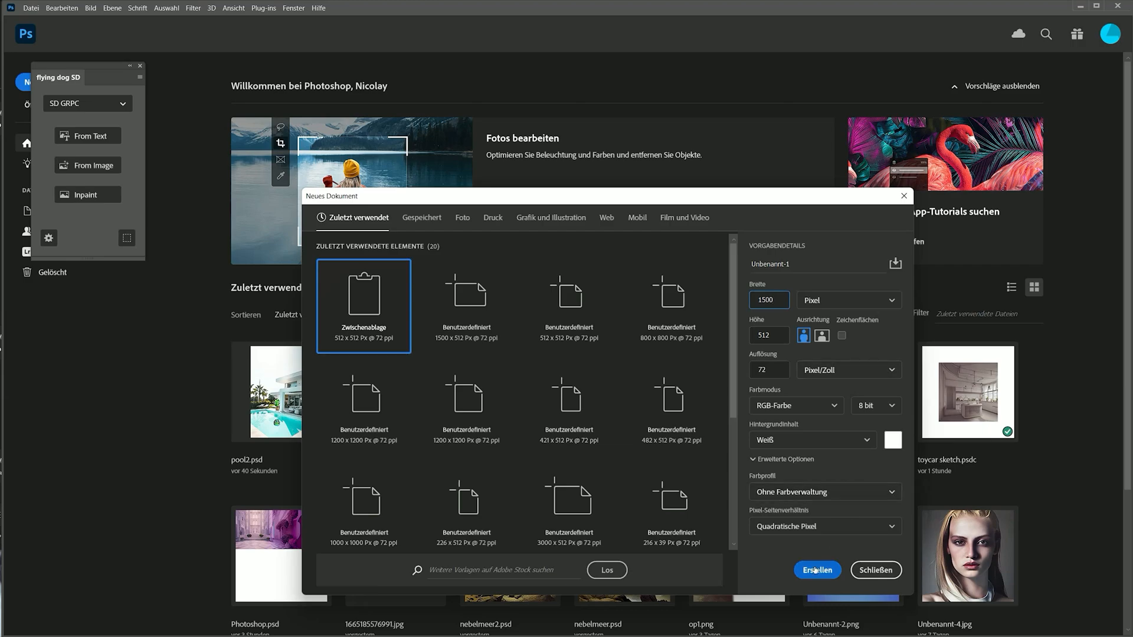
{"action": "left_click", "coordinate": [817, 570]}
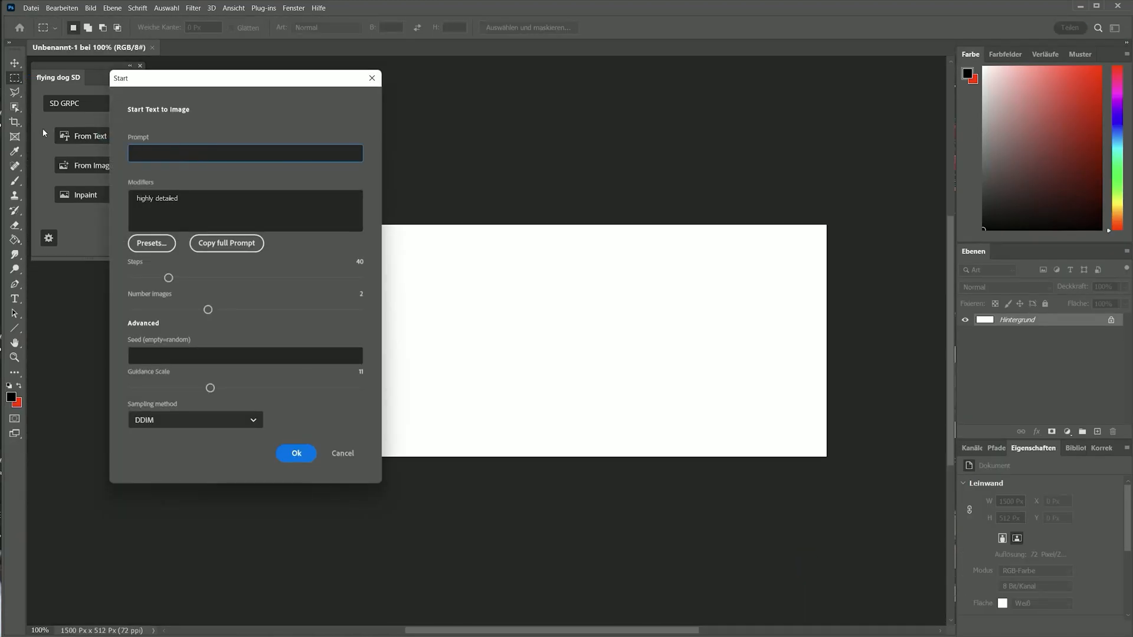
{"action": "type", "text": "a carribean is"}
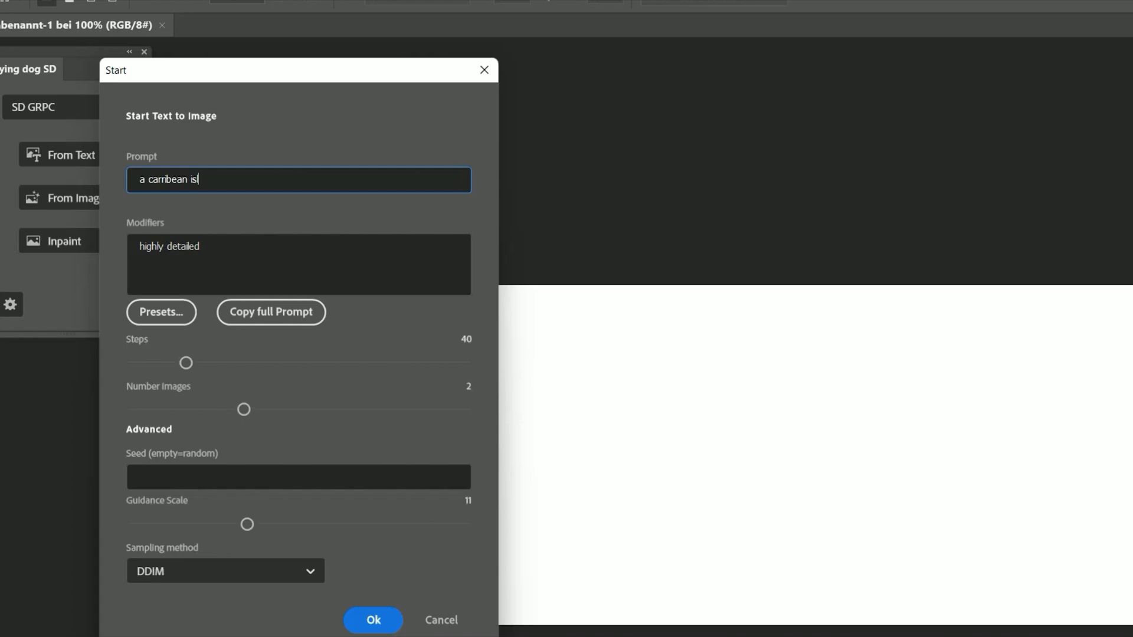
{"action": "type", "text": "land, view to the sea"}
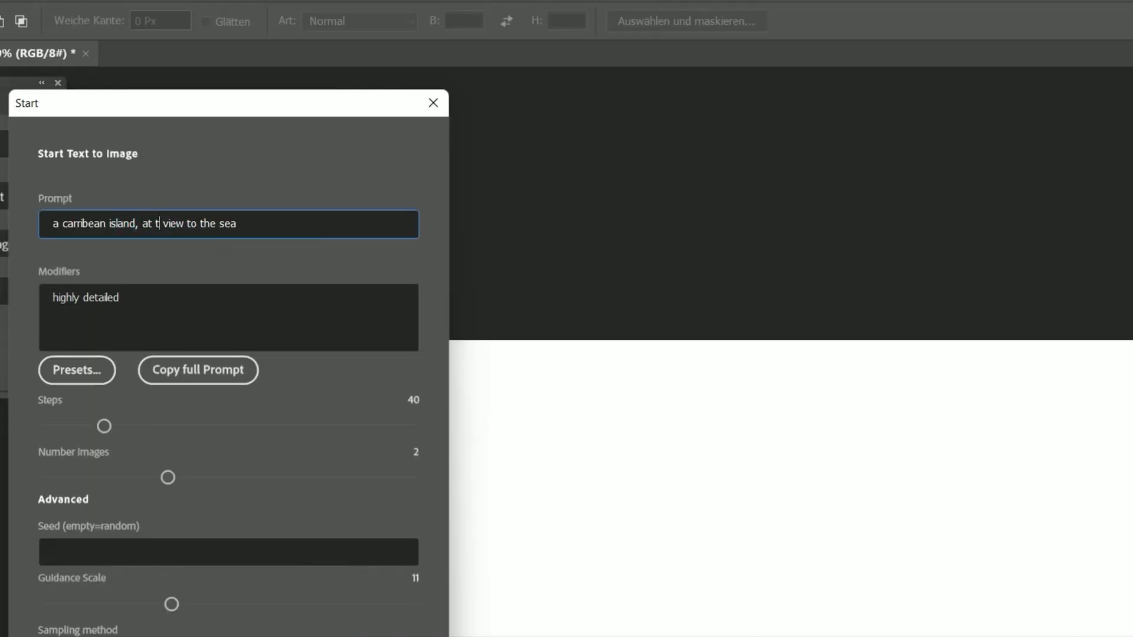
{"action": "left_click", "coordinate": [434, 103]}
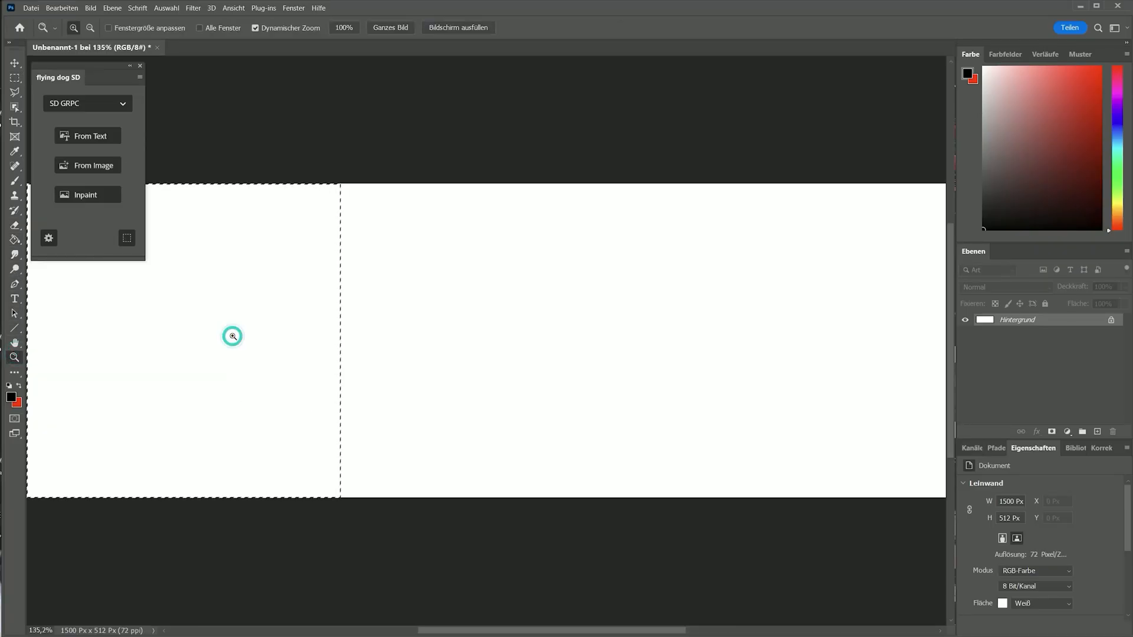
- Generate a Caribbean beach from the text prompt at the canvas's left end and keep it
{"action": "left_click_drag", "start_coordinate": [58, 78], "coordinate": [412, 70]}
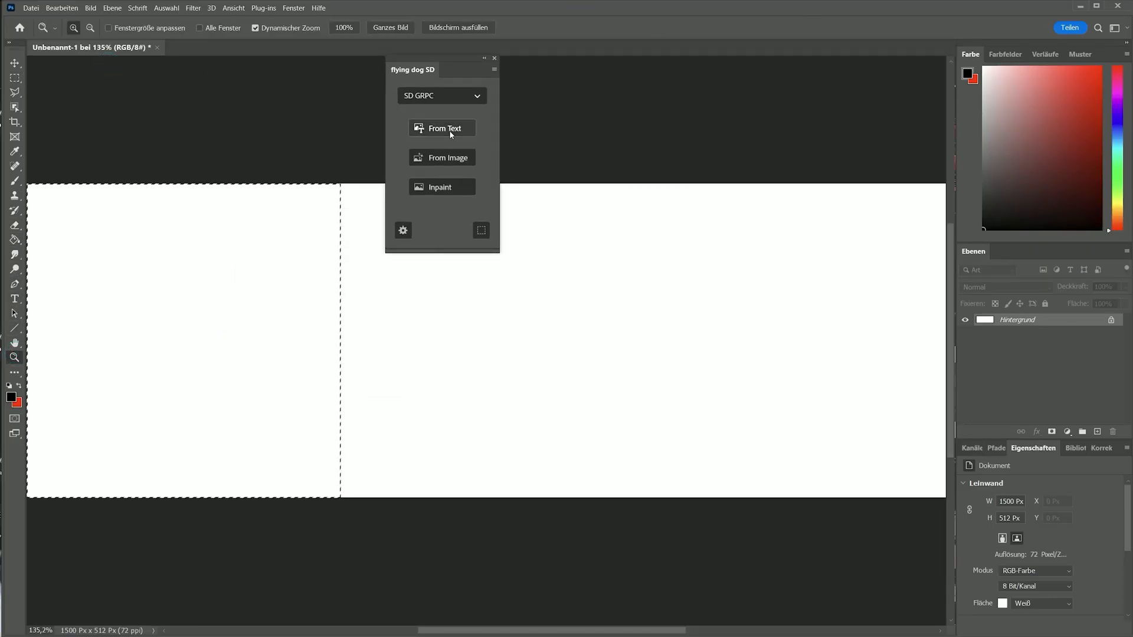
{"action": "left_click", "coordinate": [441, 127]}
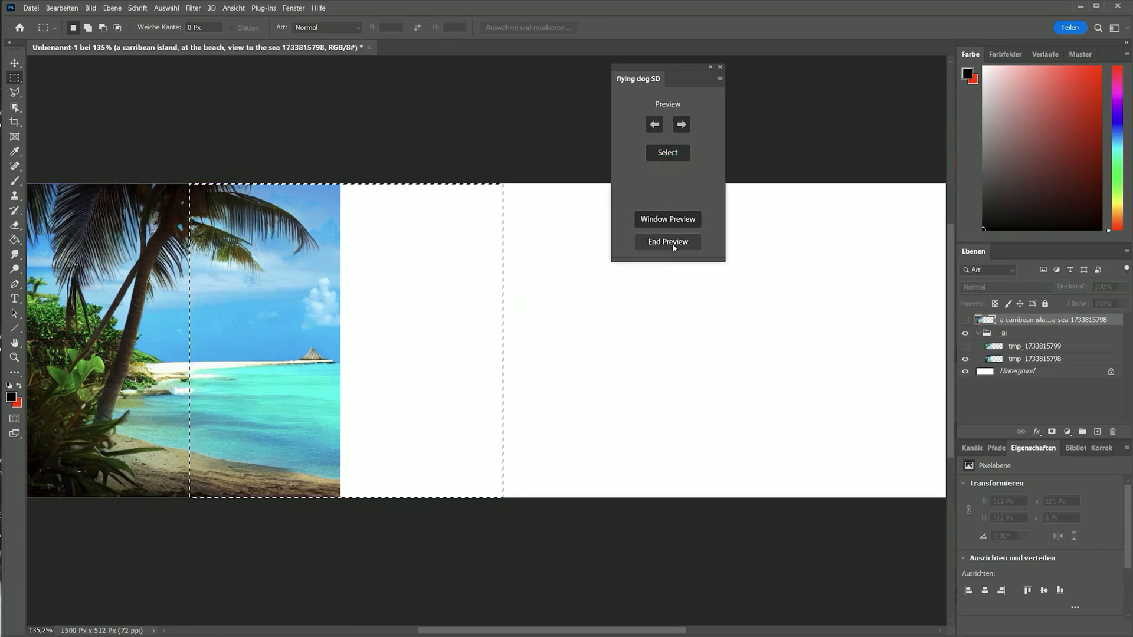
{"action": "left_click", "coordinate": [667, 241]}
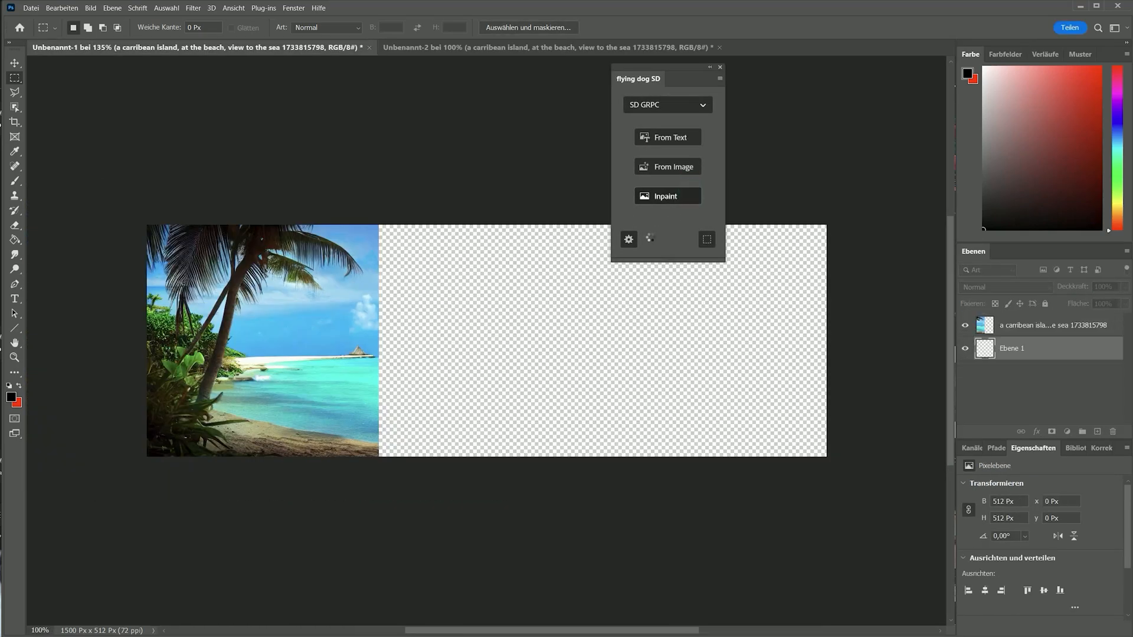
- Keep the extended beach section, inpaint the next overlapping square, and browse its candidates
{"action": "left_click", "coordinate": [666, 167]}
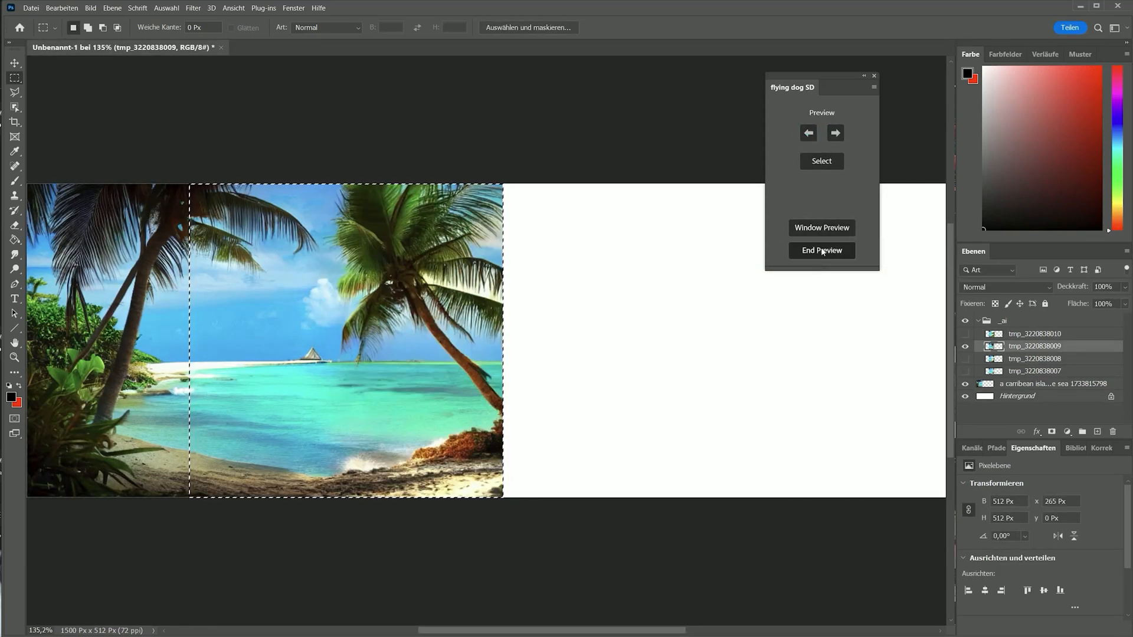
{"action": "left_click", "coordinate": [822, 250]}
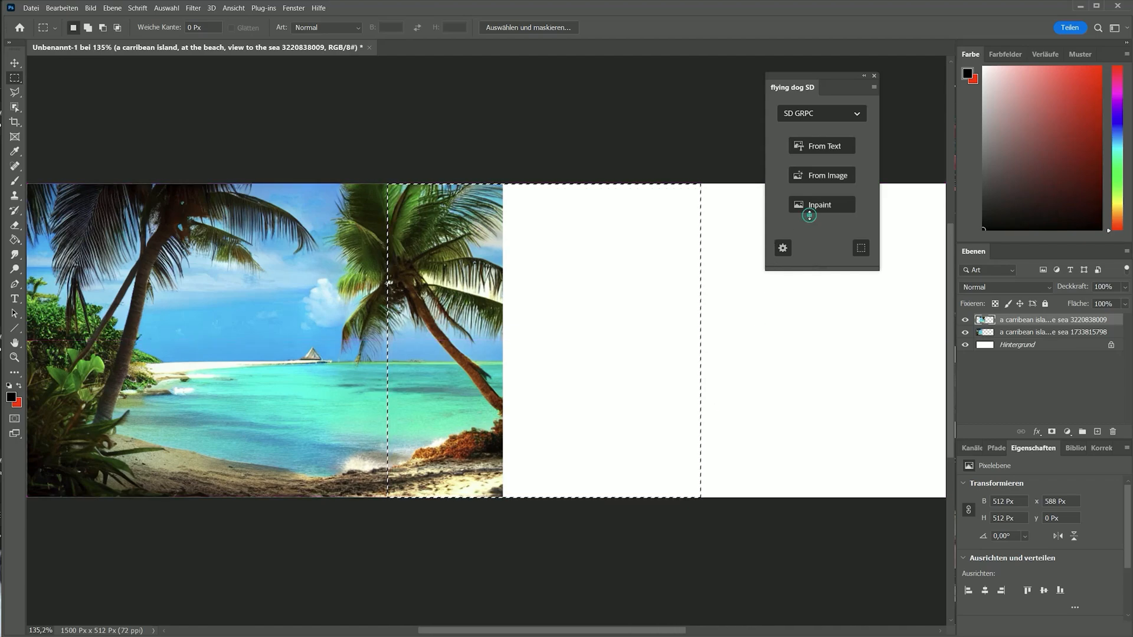
{"action": "left_click", "coordinate": [819, 205]}
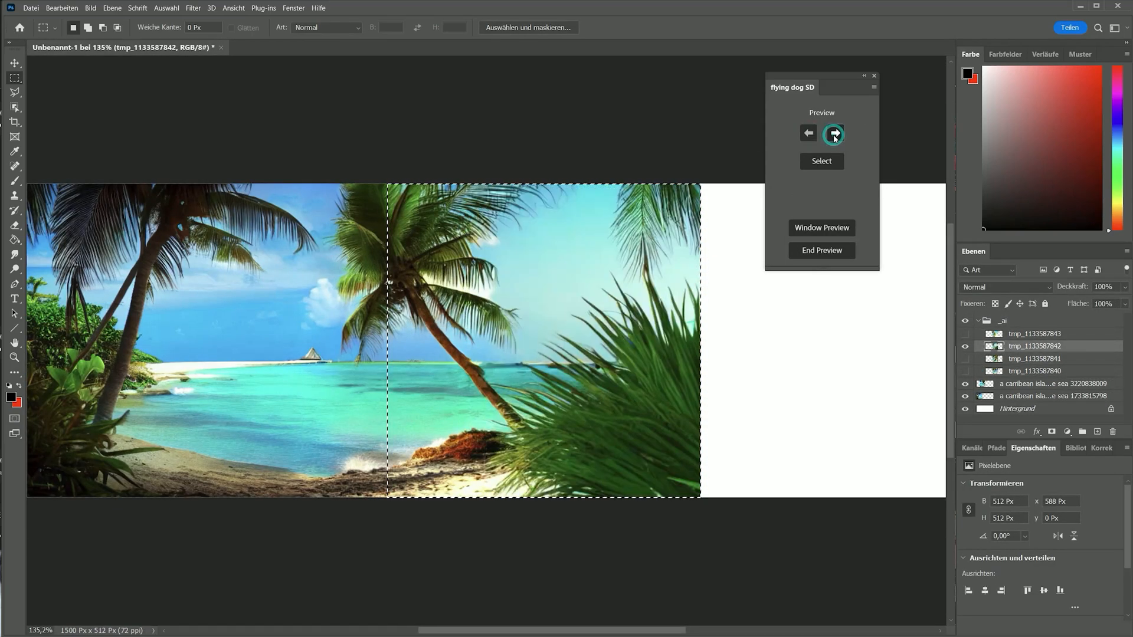
{"action": "left_click", "coordinate": [834, 133]}
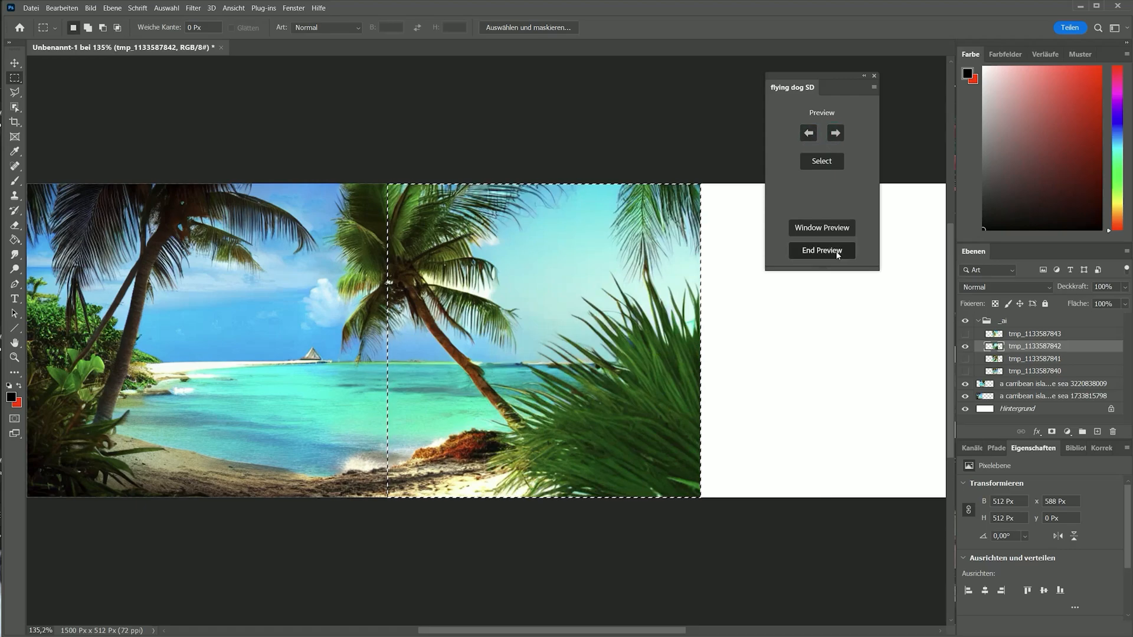